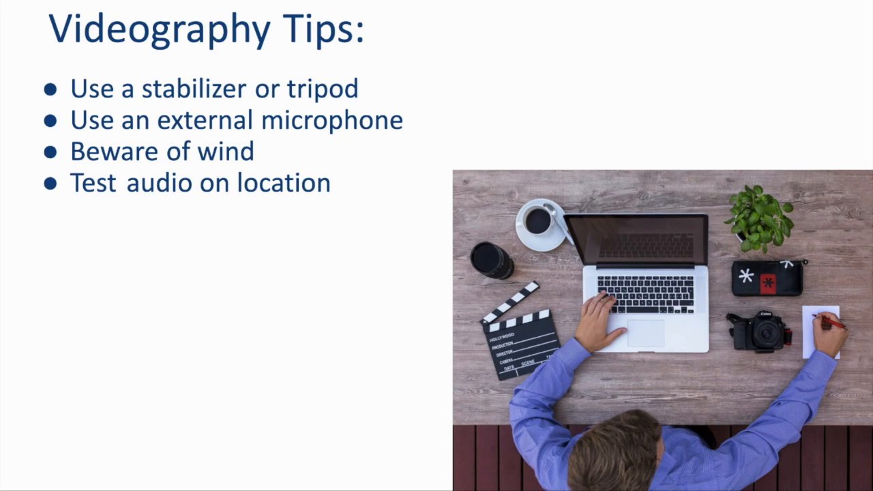
Step: Move the playhead through the first, third, fourth and last goat clips, previewing frames
key(right)
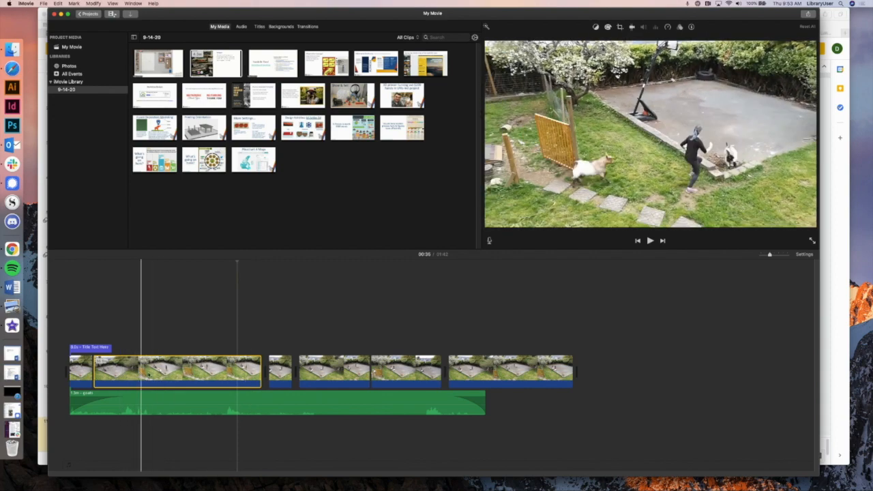
click(501, 372)
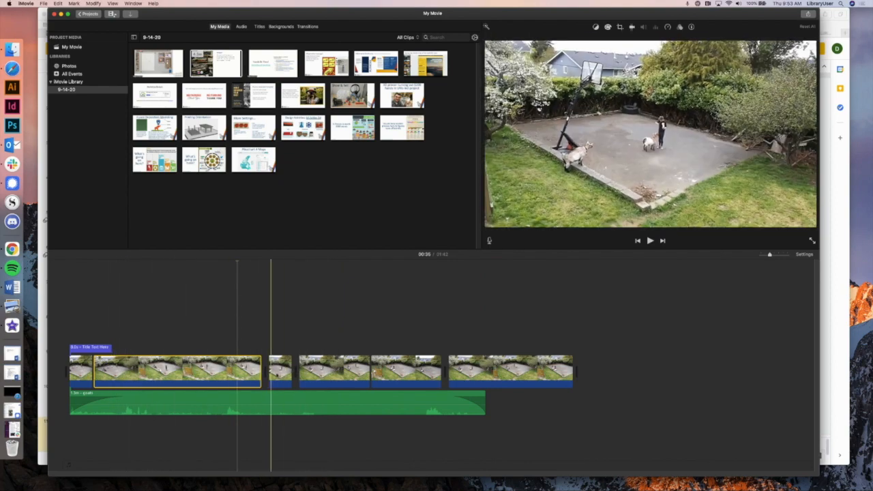
click(480, 372)
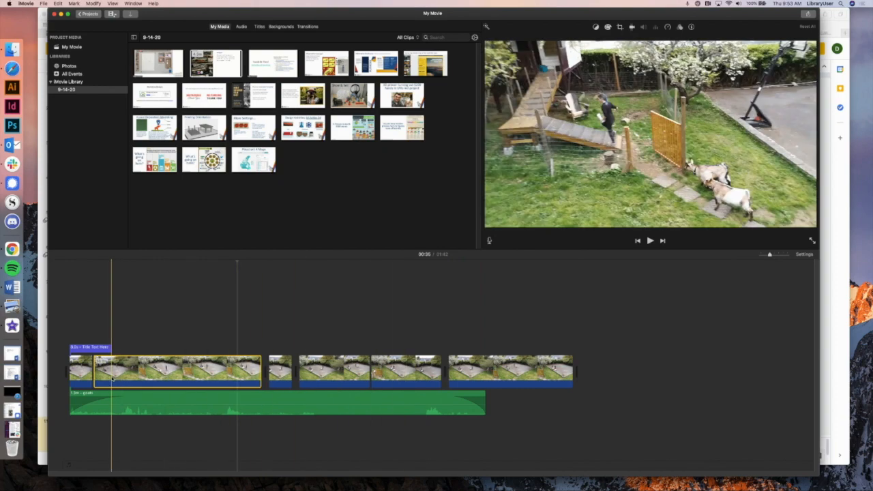
click(380, 372)
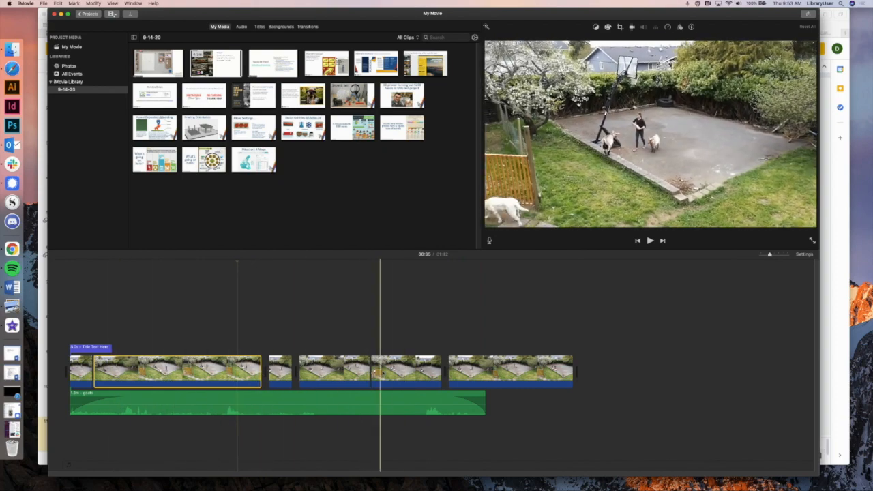
click(519, 372)
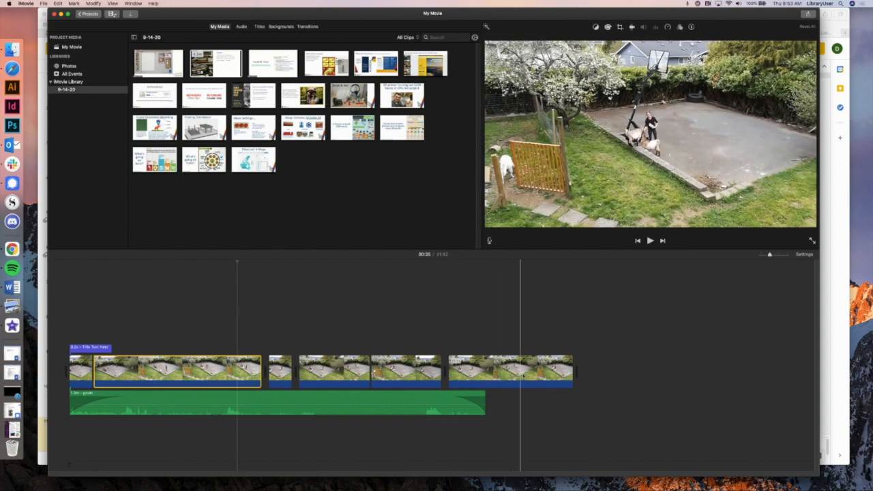
click(364, 372)
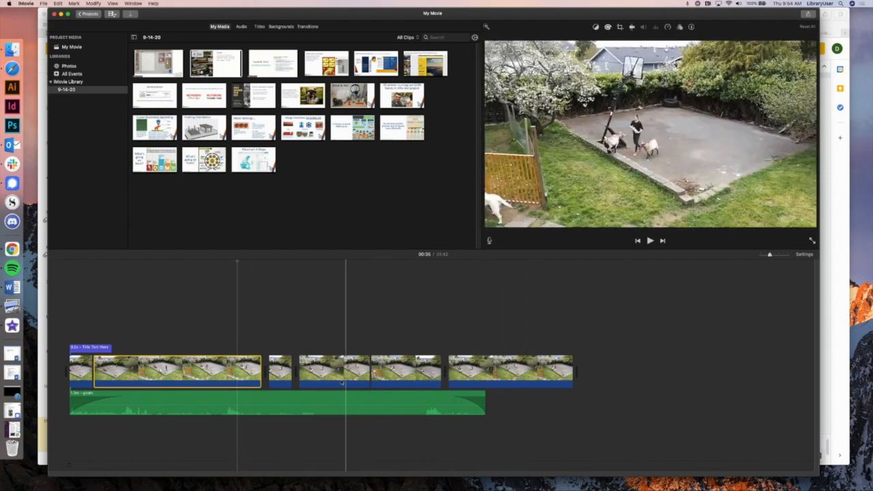
click(162, 372)
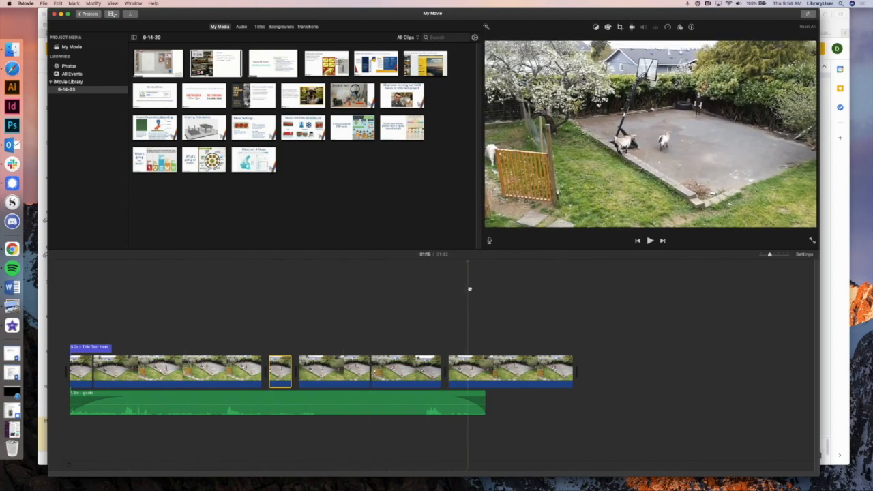
Step: Play the goat footage from about 14 seconds in, then pause it
click(252, 293)
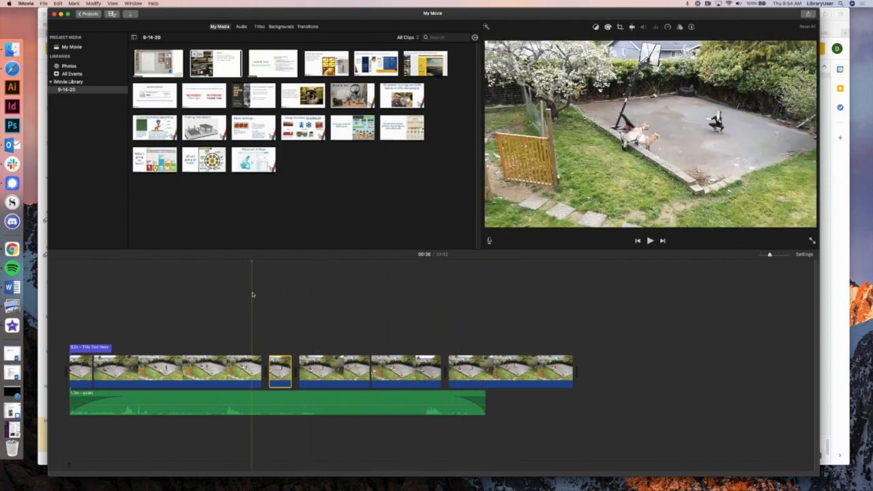
click(124, 372)
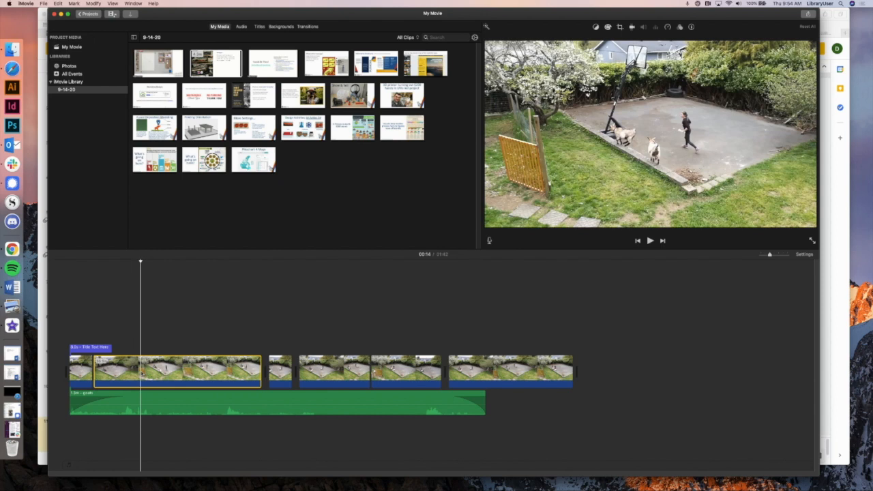
click(650, 240)
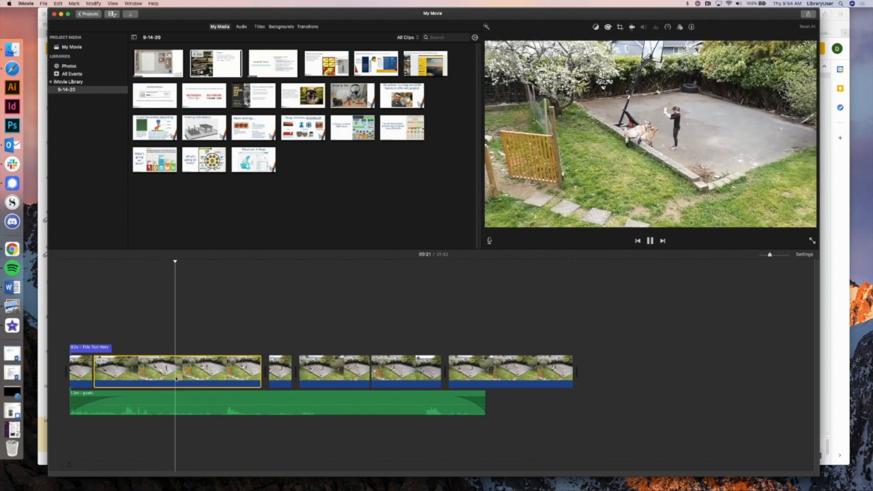
click(650, 240)
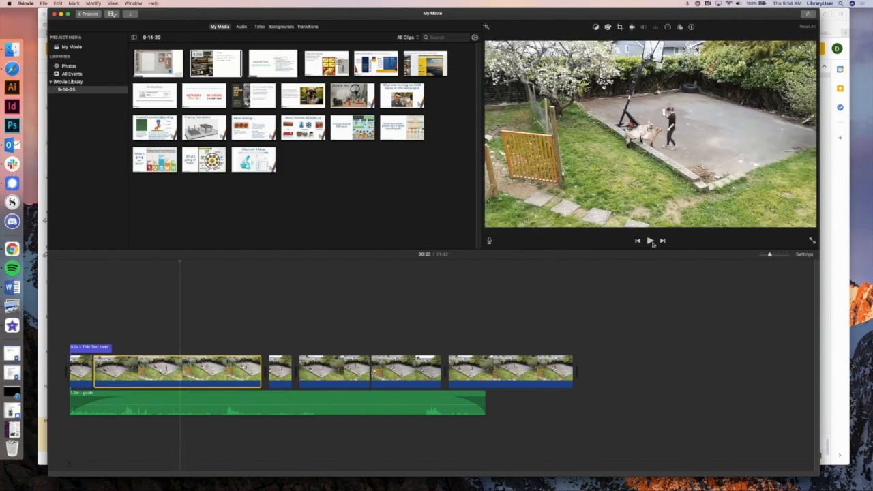
mouse_move(650, 240)
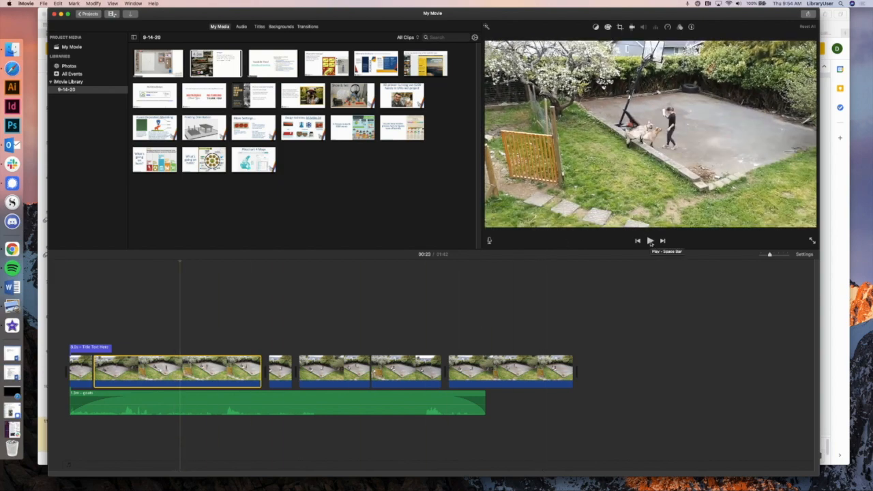
Step: Play the goat footage again from about 52 seconds, then stop playback
click(650, 240)
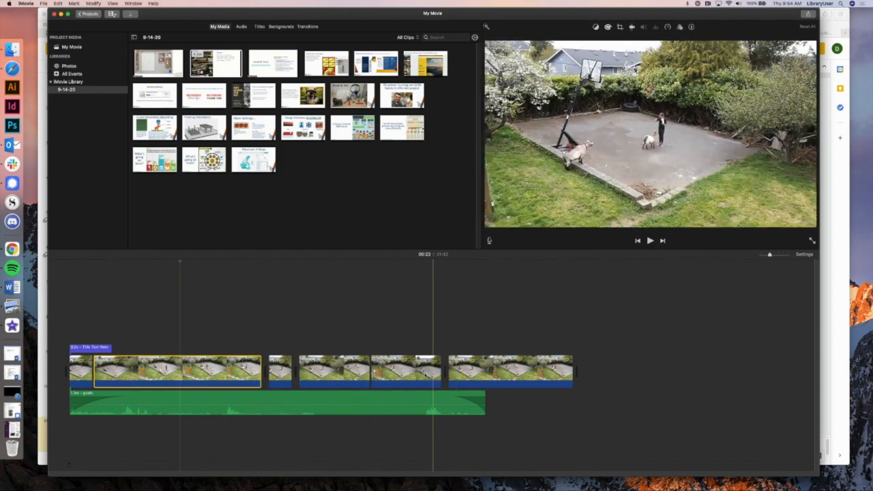
click(649, 240)
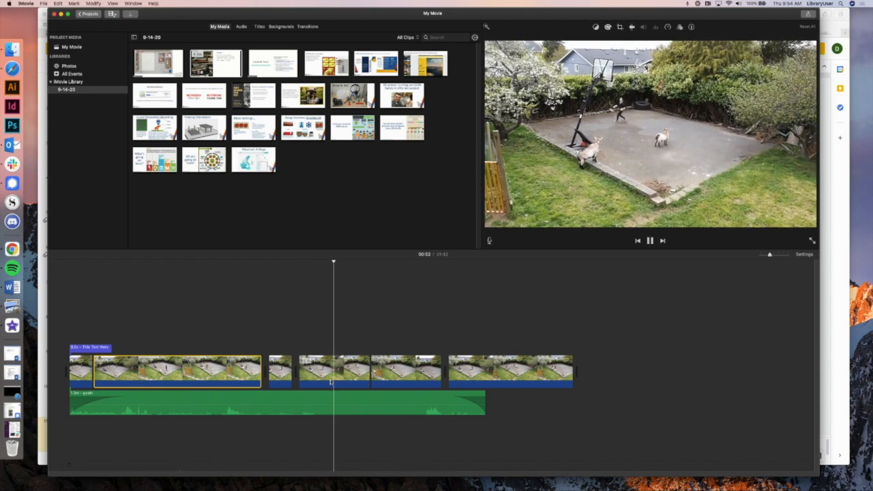
click(649, 240)
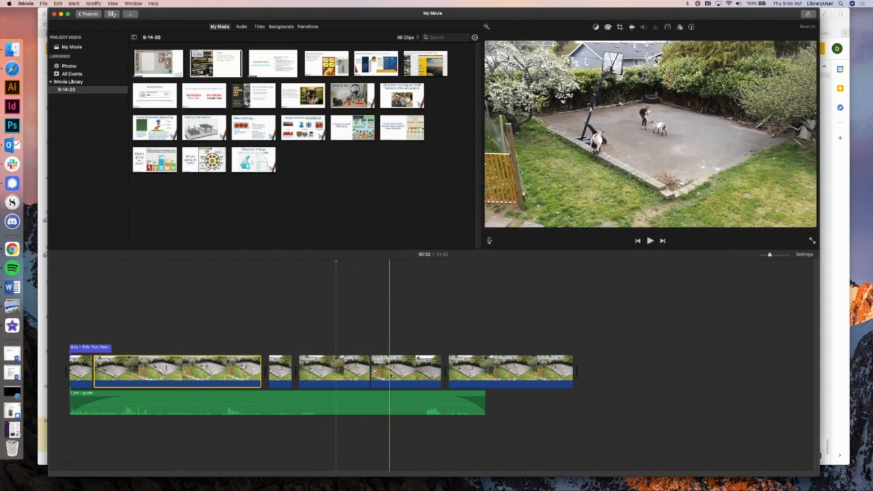